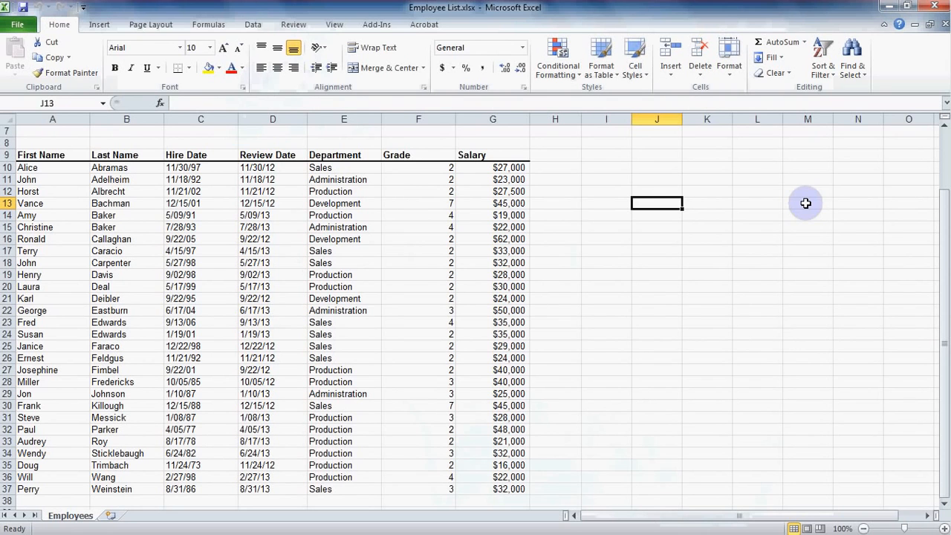
mouse_move(769, 209)
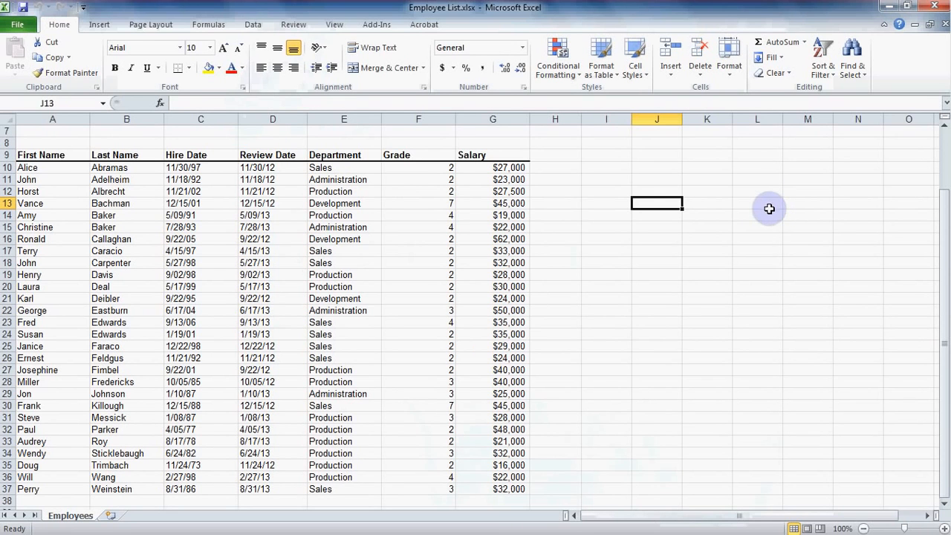
mouse_move(124, 259)
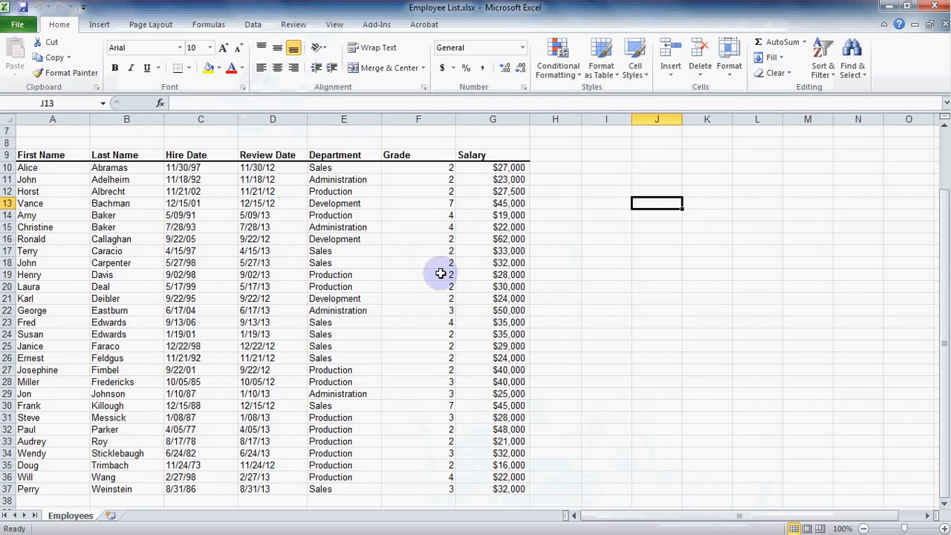
mouse_move(500, 347)
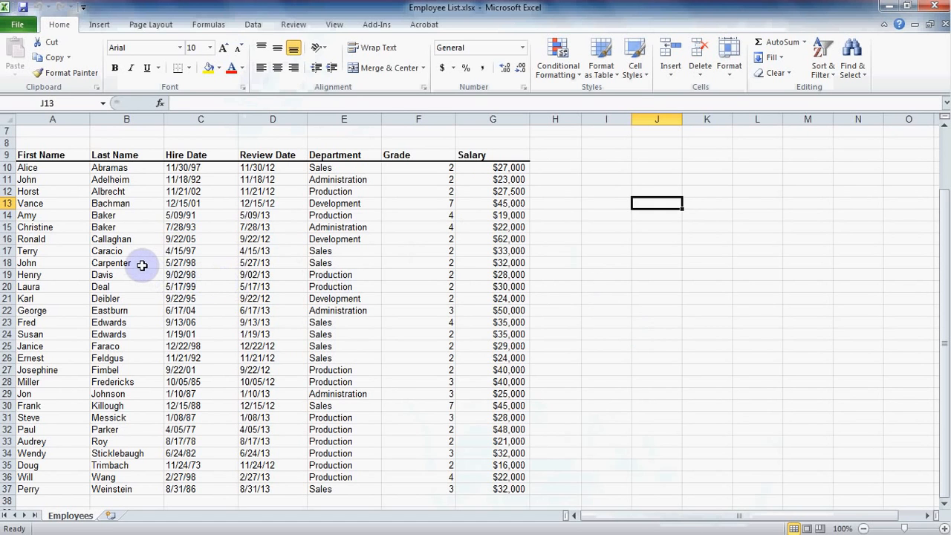
- Turn on AutoFilter for the employee table from the Data tab's Filter command
left_click(126, 262)
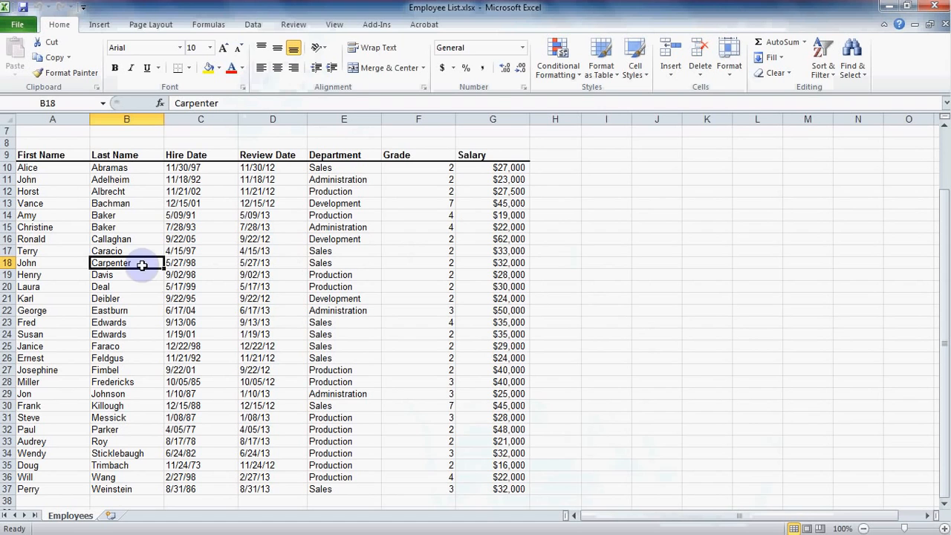
left_click(253, 24)
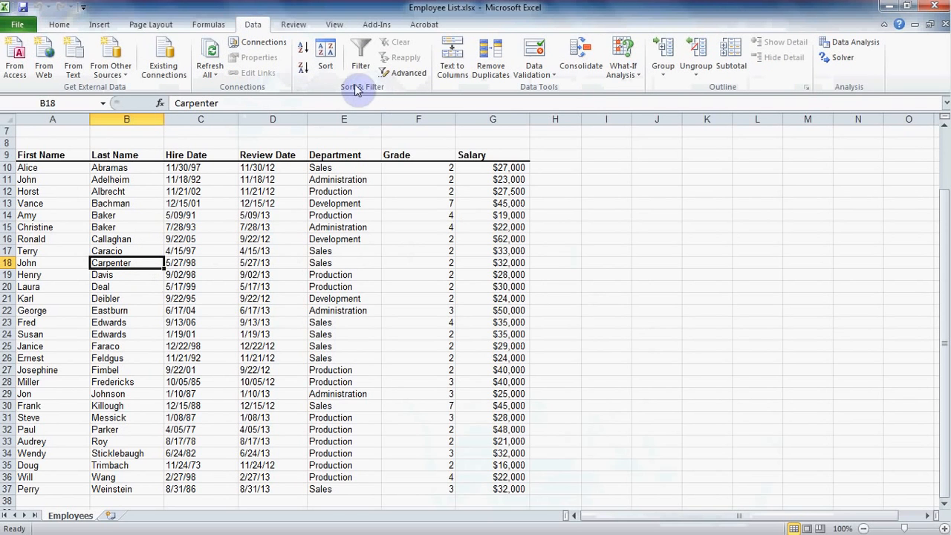
left_click(361, 56)
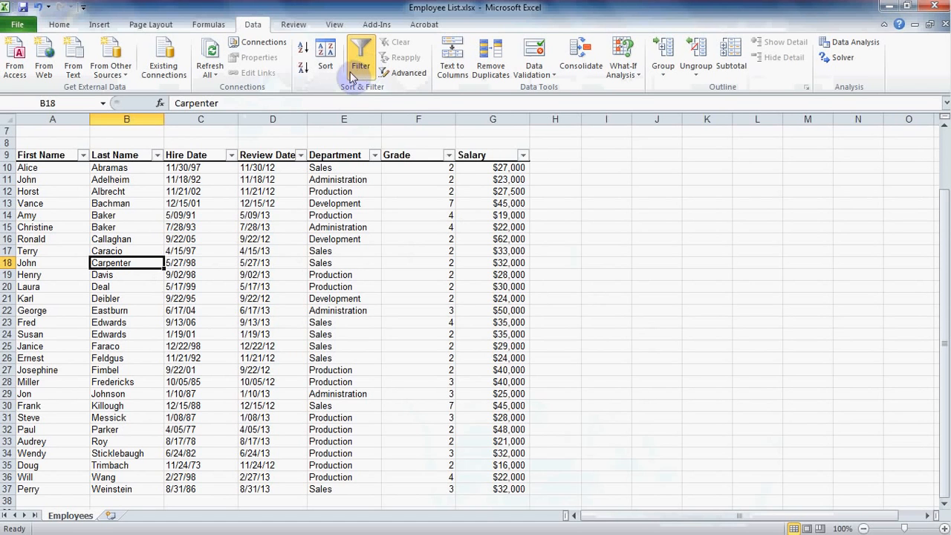
mouse_move(301, 159)
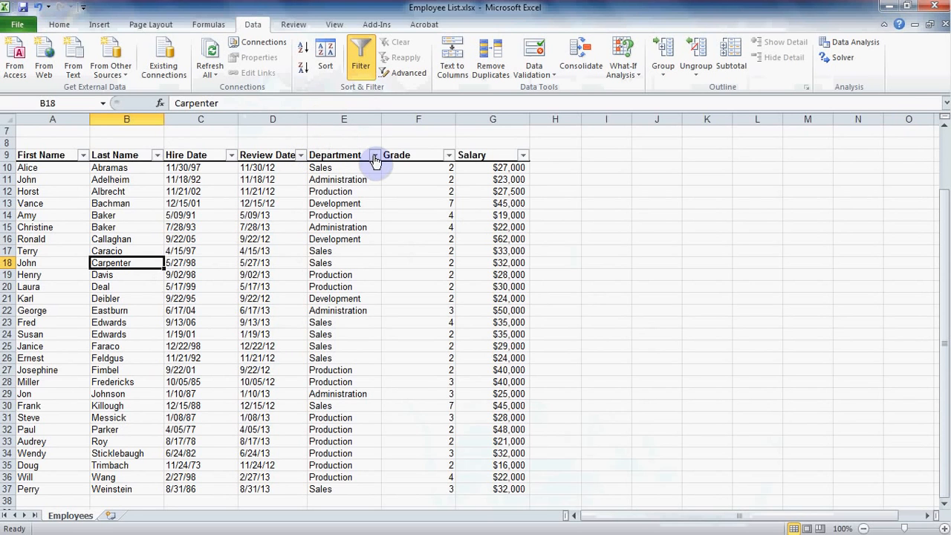
mouse_move(405, 154)
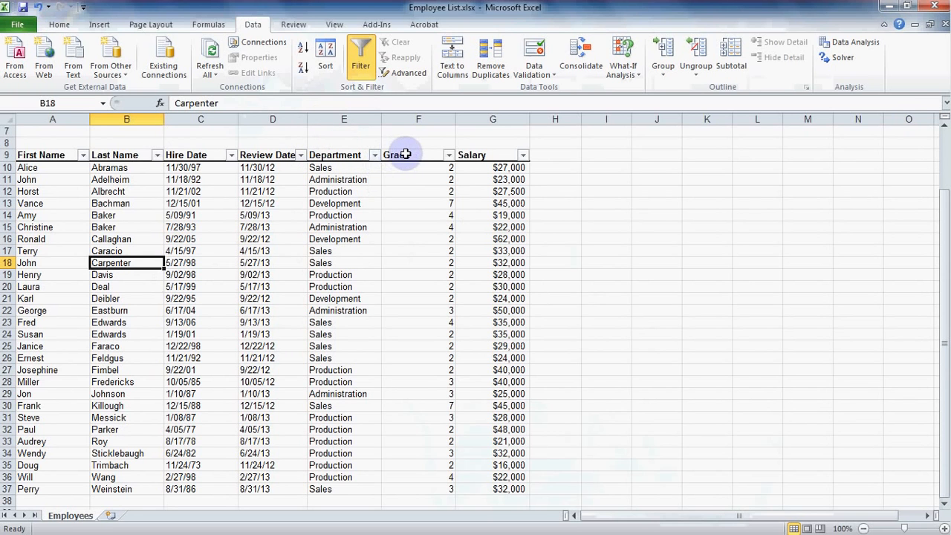
mouse_move(448, 165)
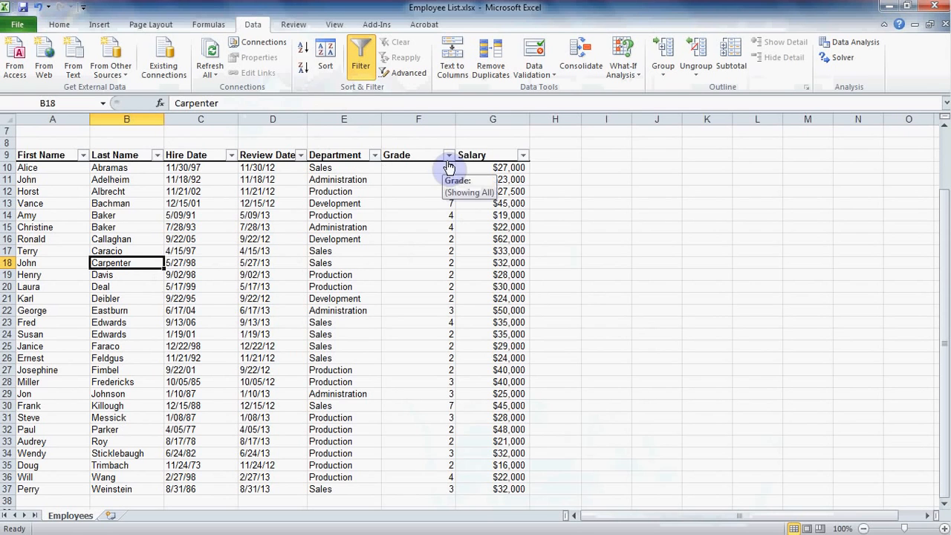
mouse_move(523, 155)
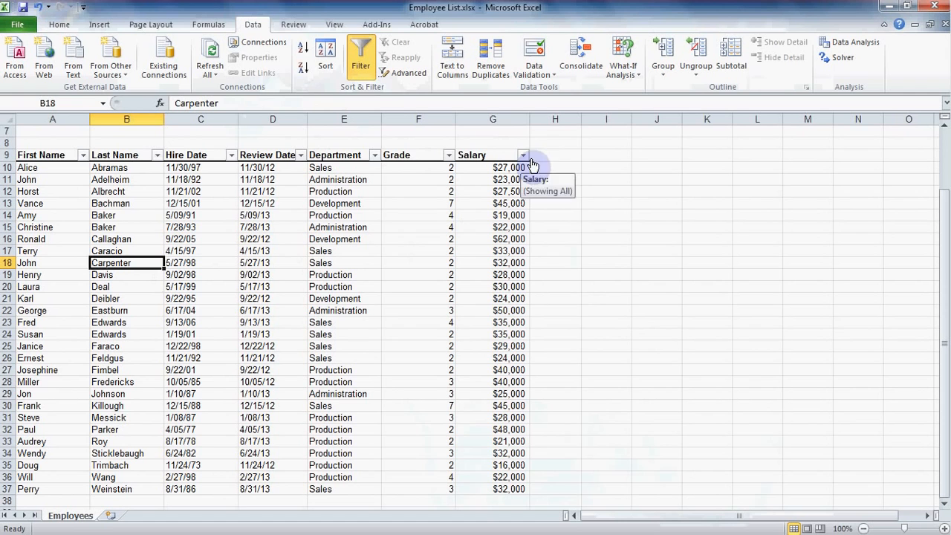
mouse_move(563, 161)
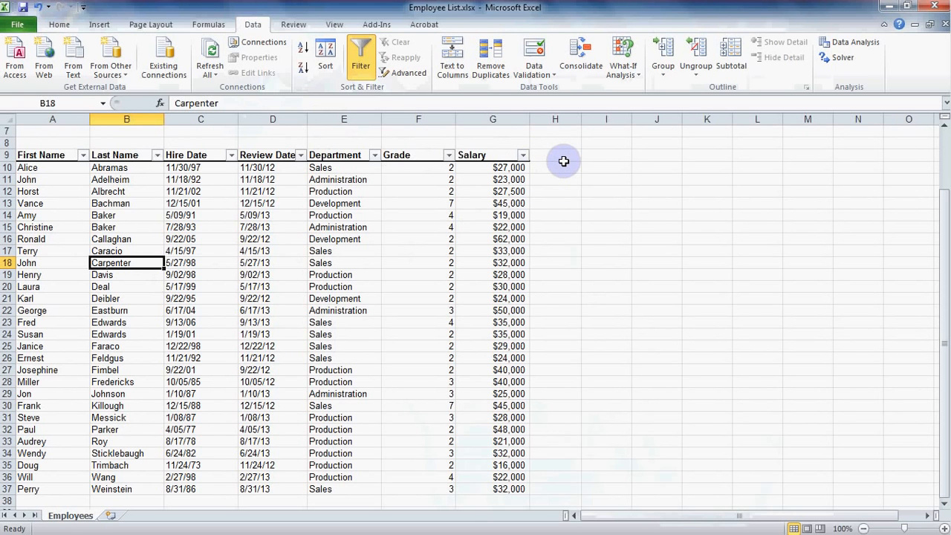
mouse_move(342, 154)
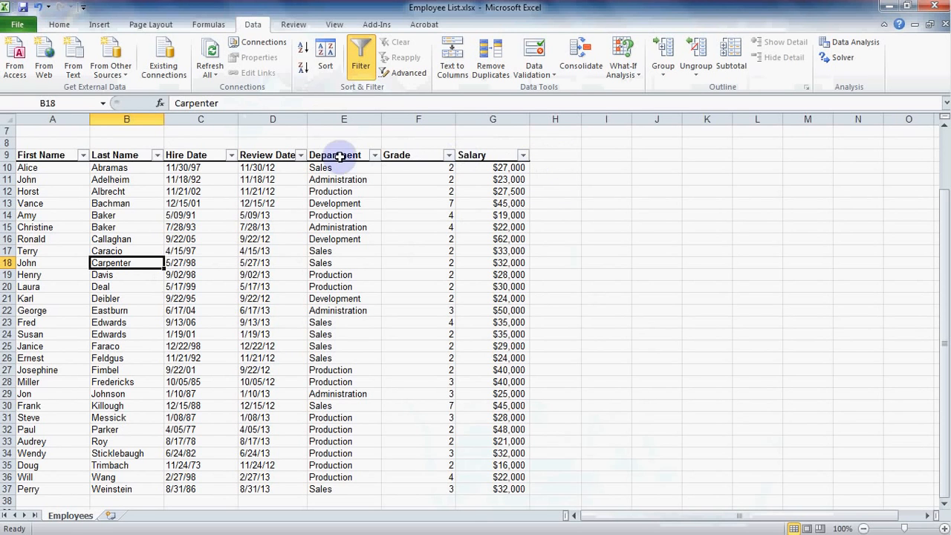
mouse_move(375, 157)
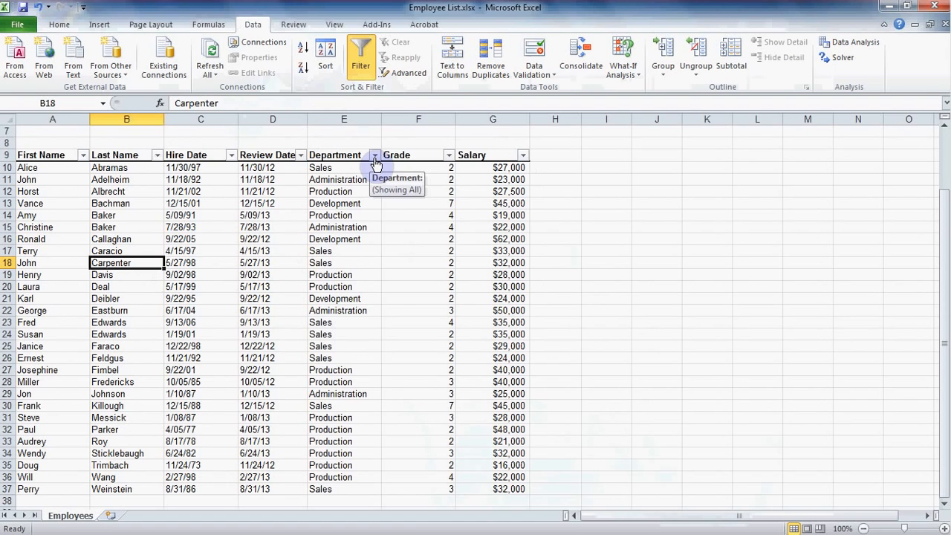
- Filter the Department column to Sales only, showing 9 of 28 records
left_click(376, 155)
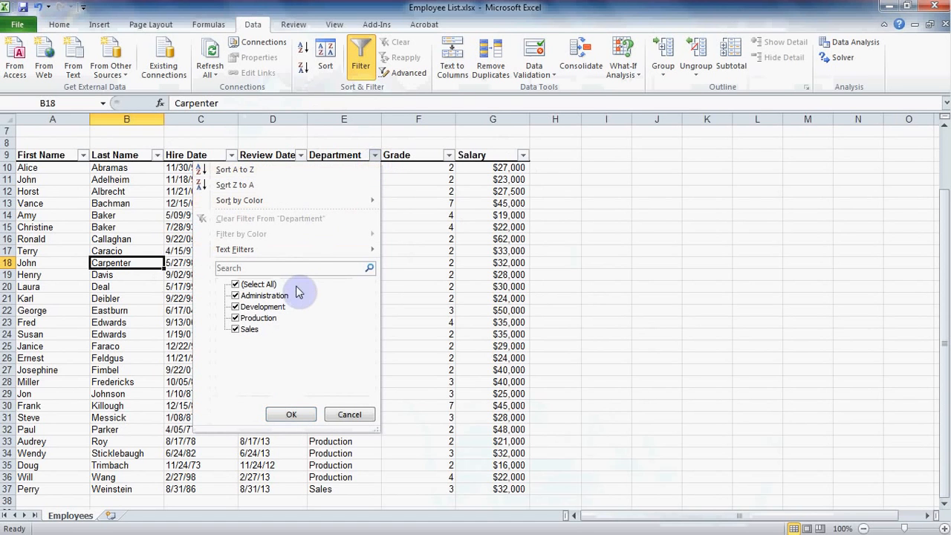
mouse_move(236, 351)
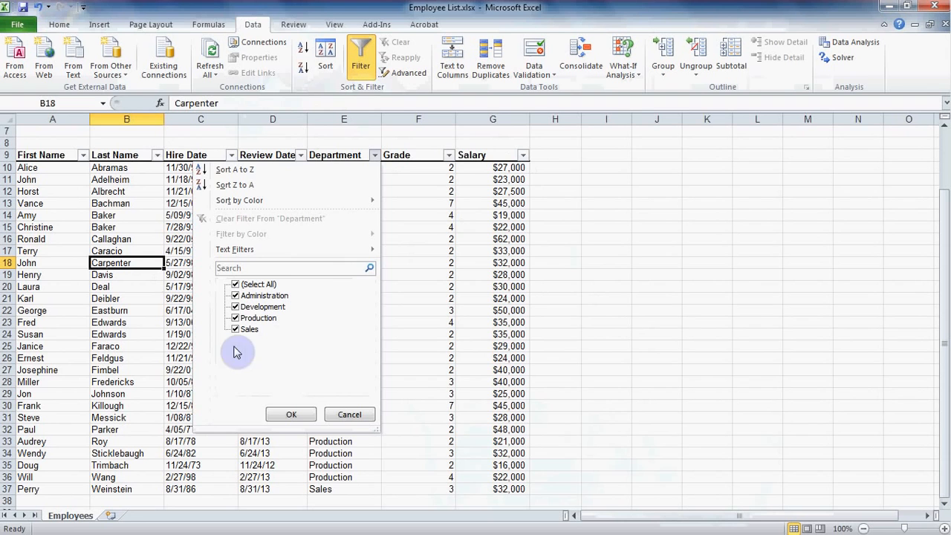
mouse_move(316, 283)
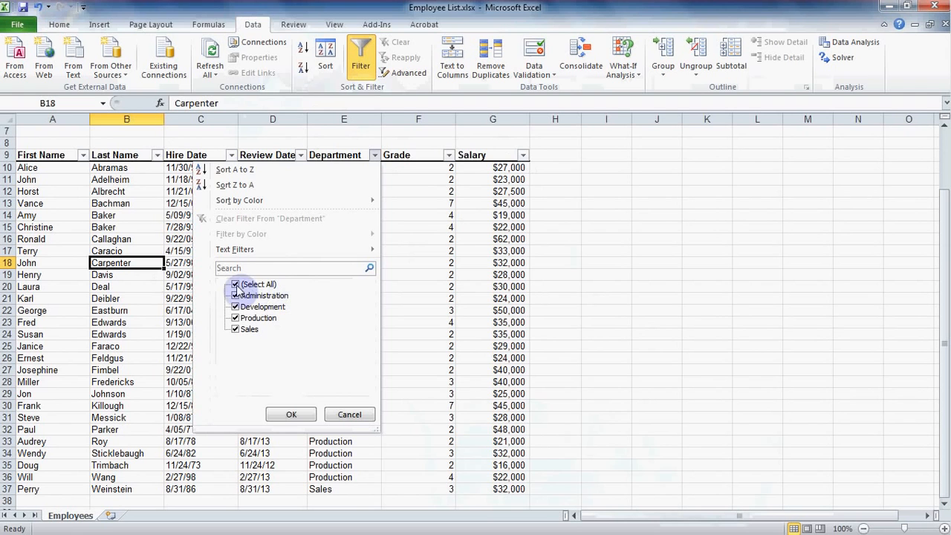
left_click(235, 284)
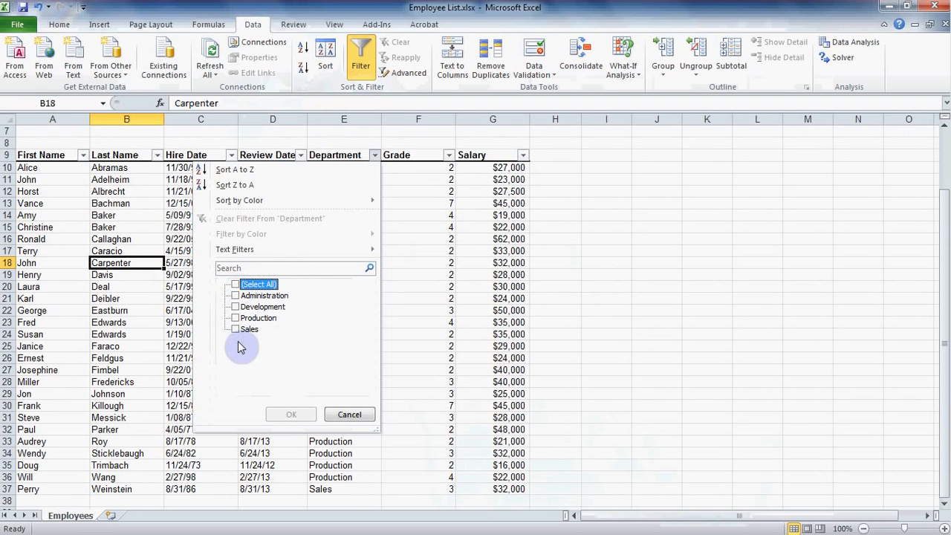
mouse_move(242, 364)
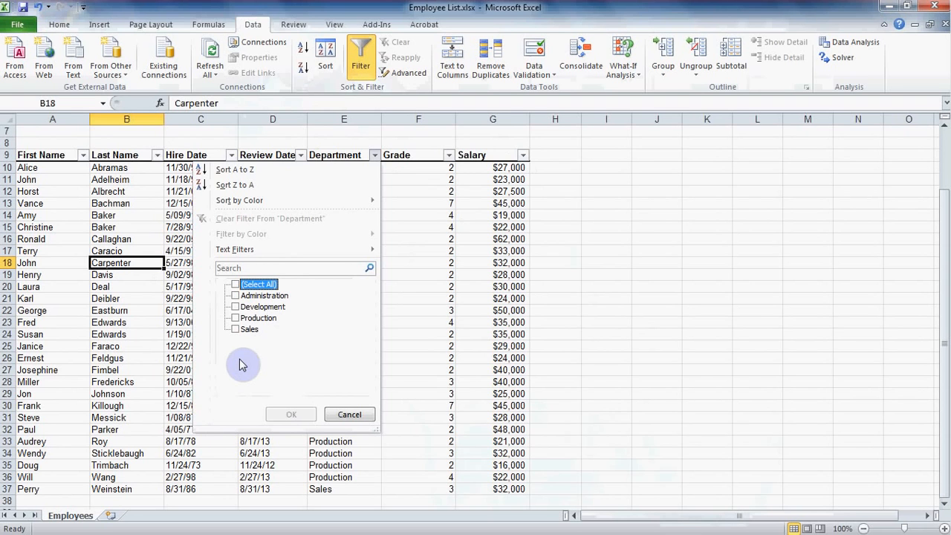
left_click(235, 329)
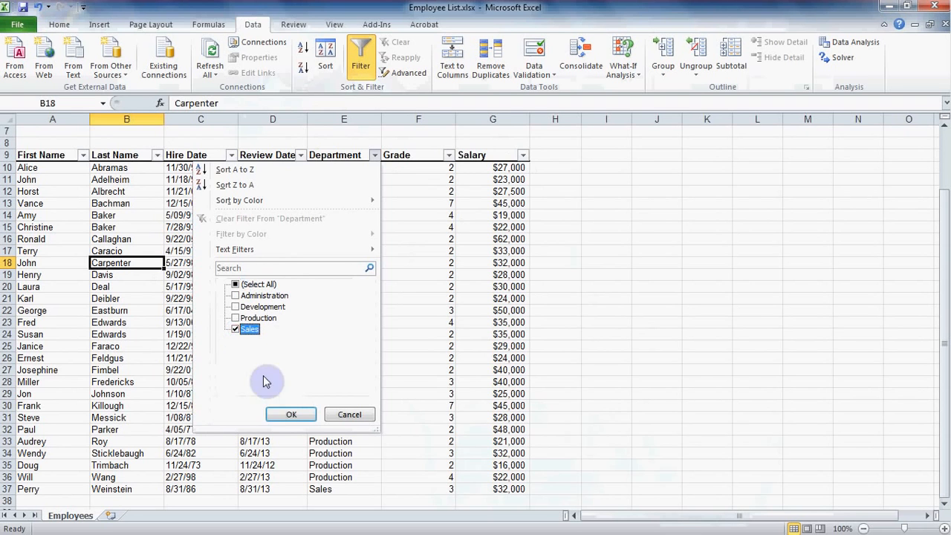
left_click(290, 414)
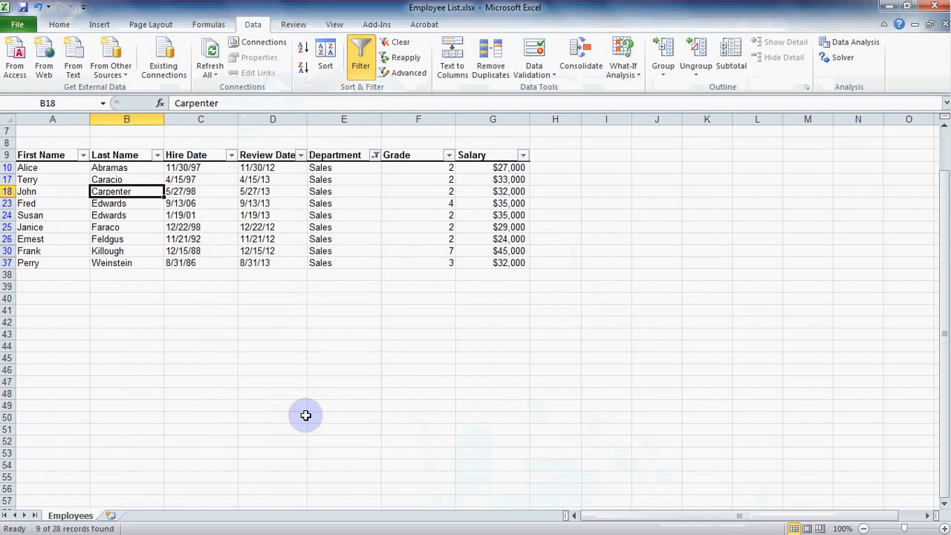
mouse_move(316, 180)
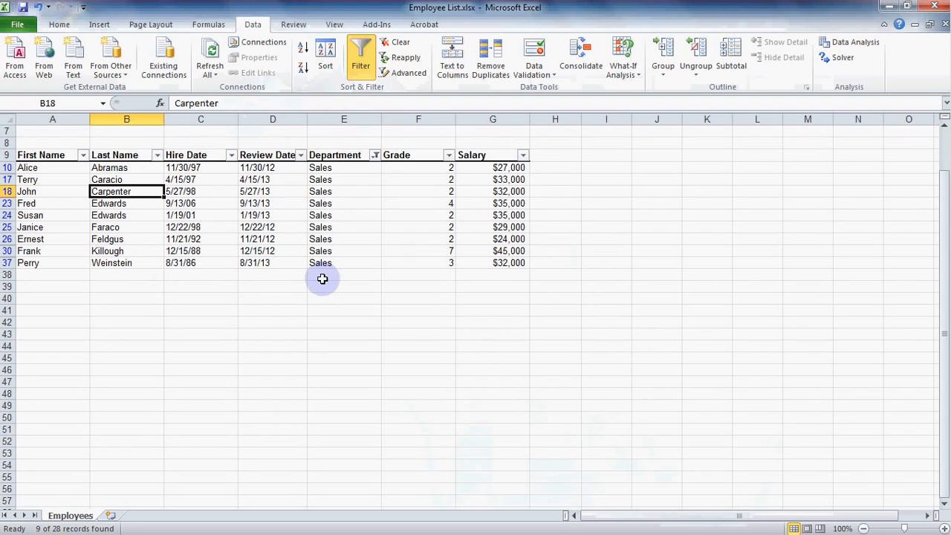
mouse_move(330, 271)
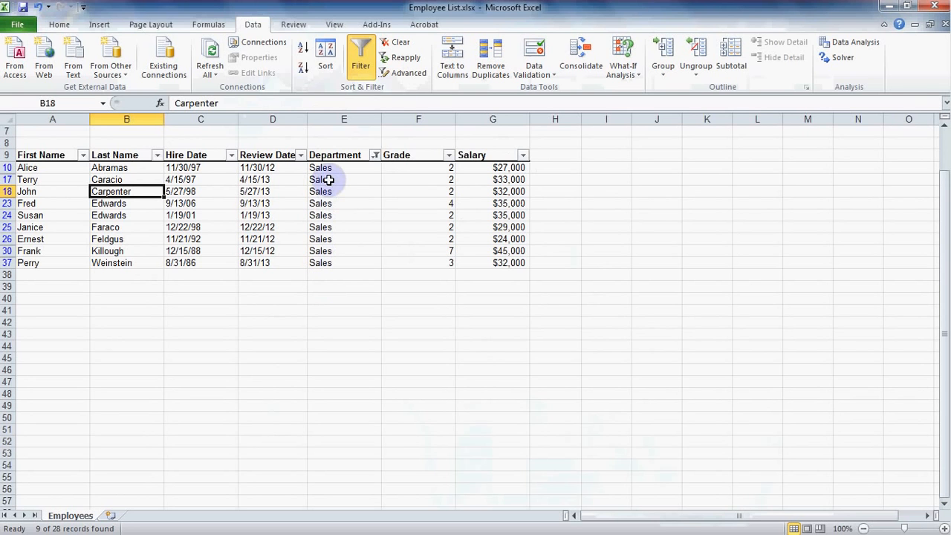
mouse_move(375, 155)
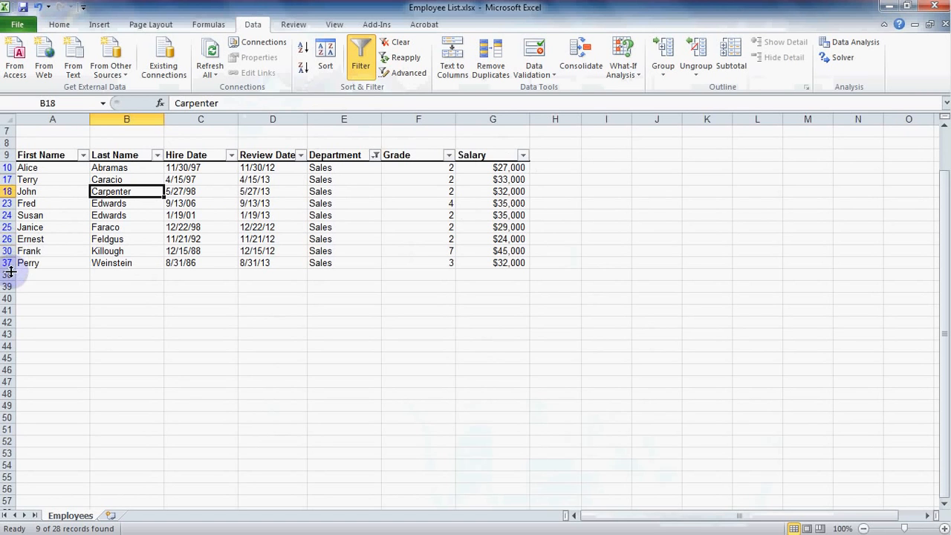
mouse_move(85, 316)
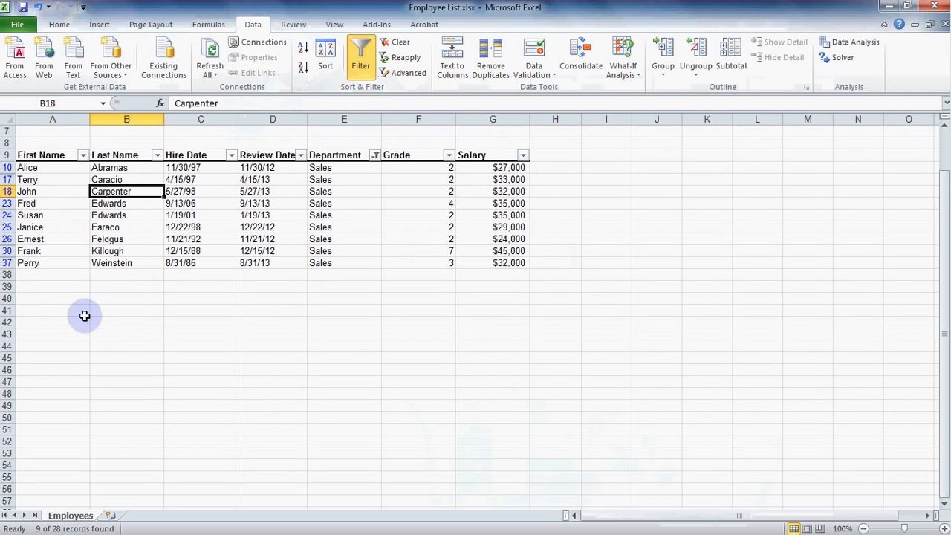
mouse_move(81, 315)
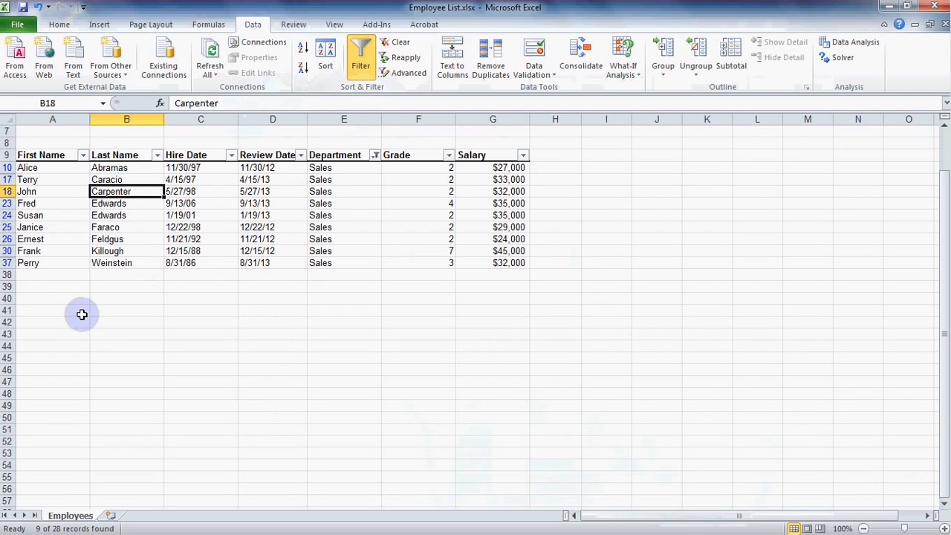
mouse_move(157, 282)
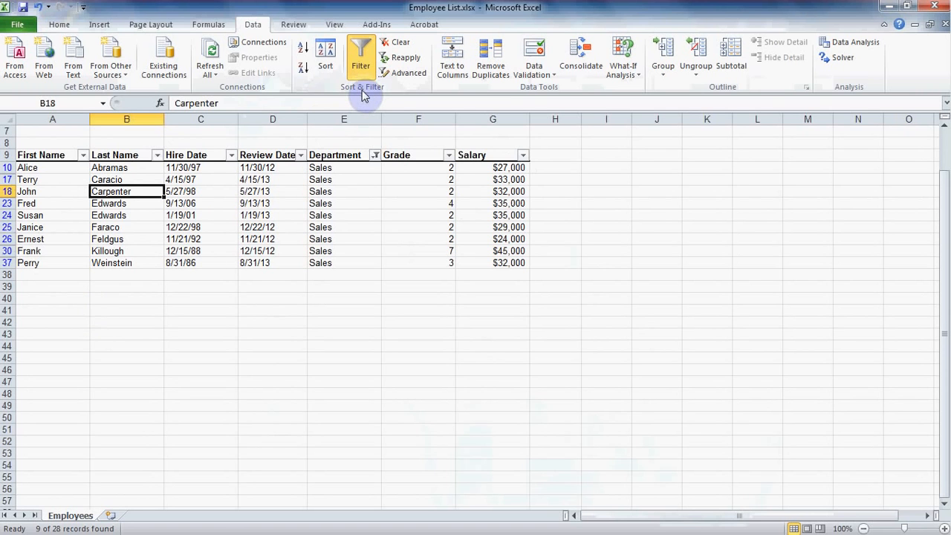
mouse_move(365, 88)
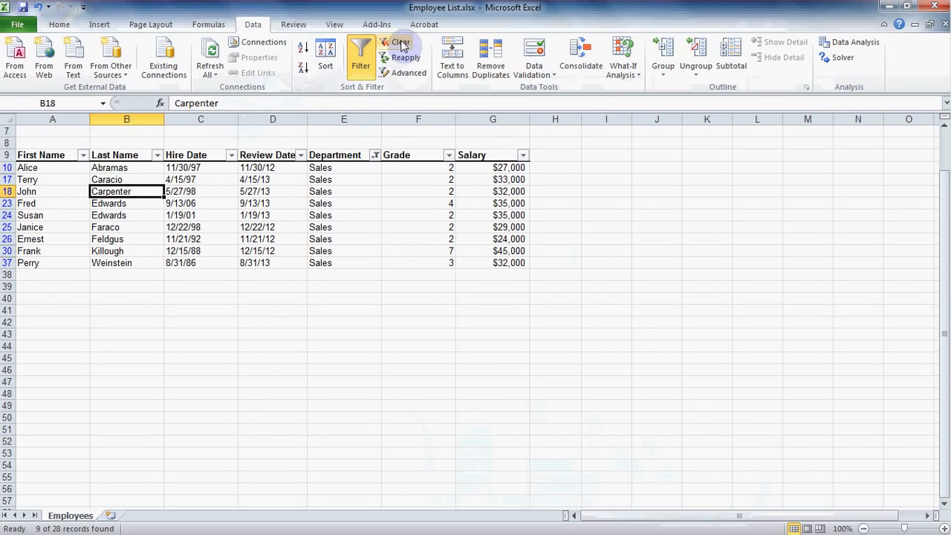
- Clear the Sales filter to show all 28 records and reopen the Department filter
left_click(400, 42)
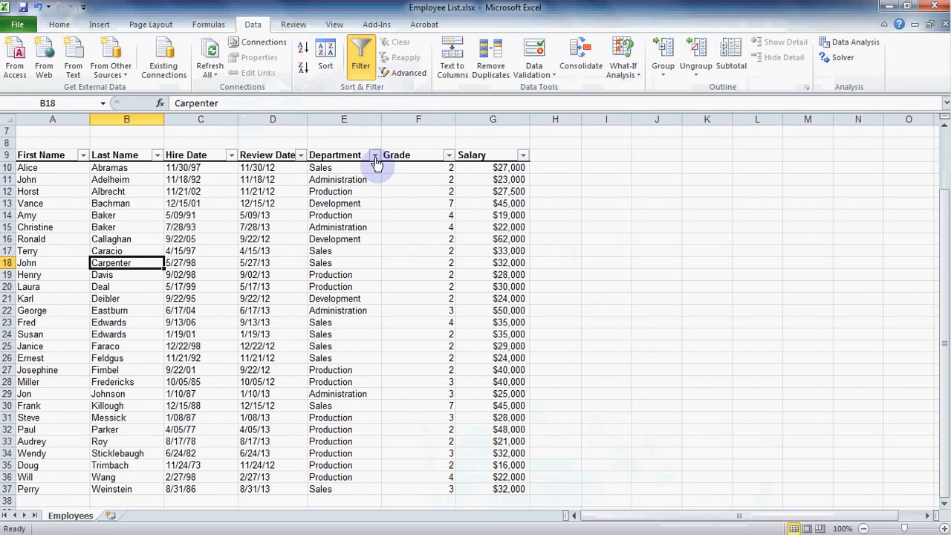
left_click(375, 154)
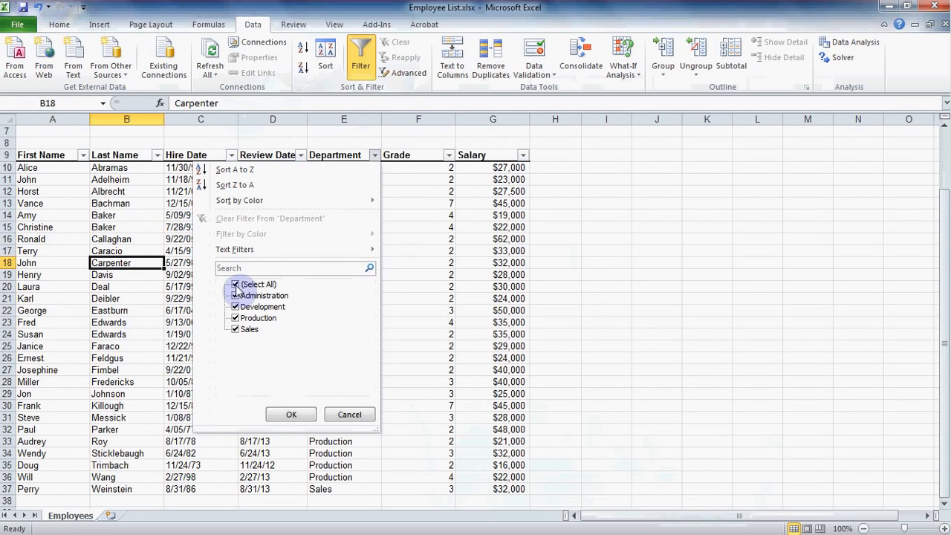
- Filter the Department column to Production only, listing 12 of 28 records
left_click(236, 284)
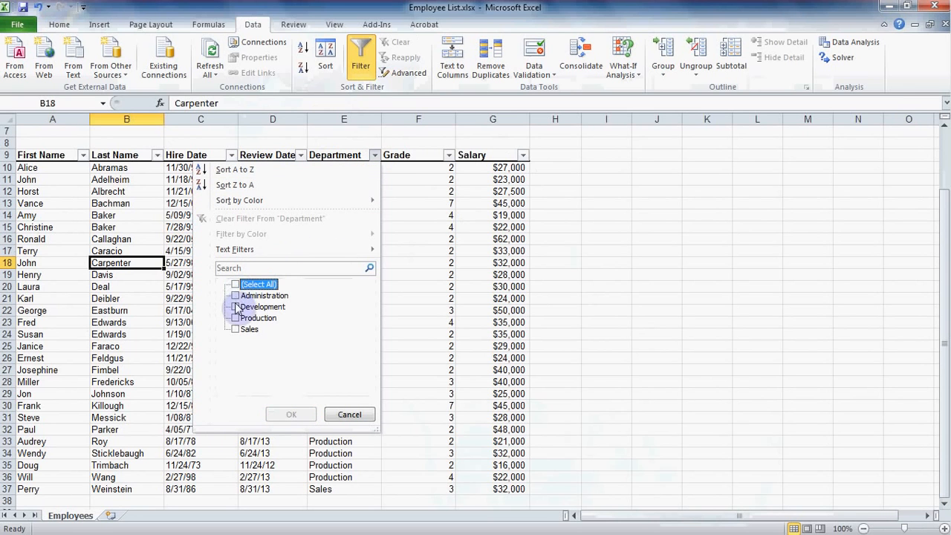
left_click(235, 318)
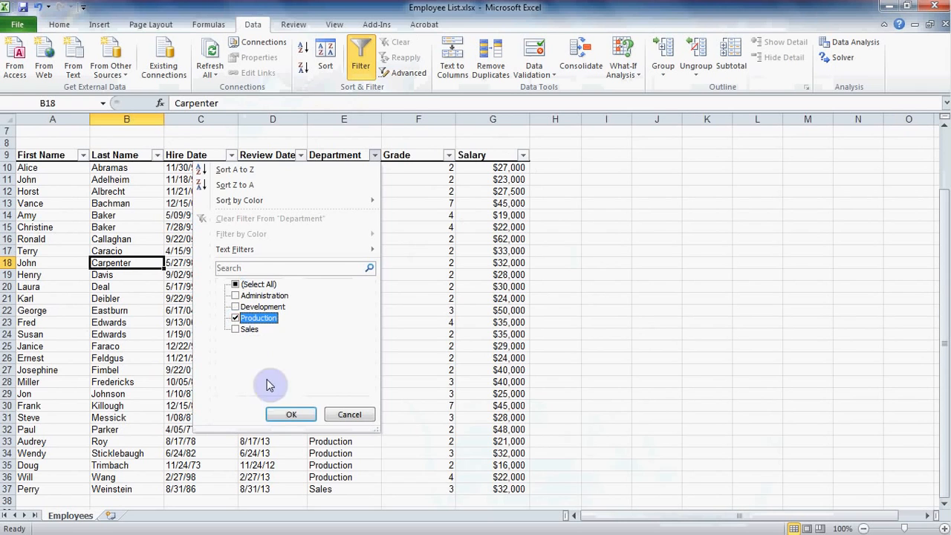
left_click(291, 414)
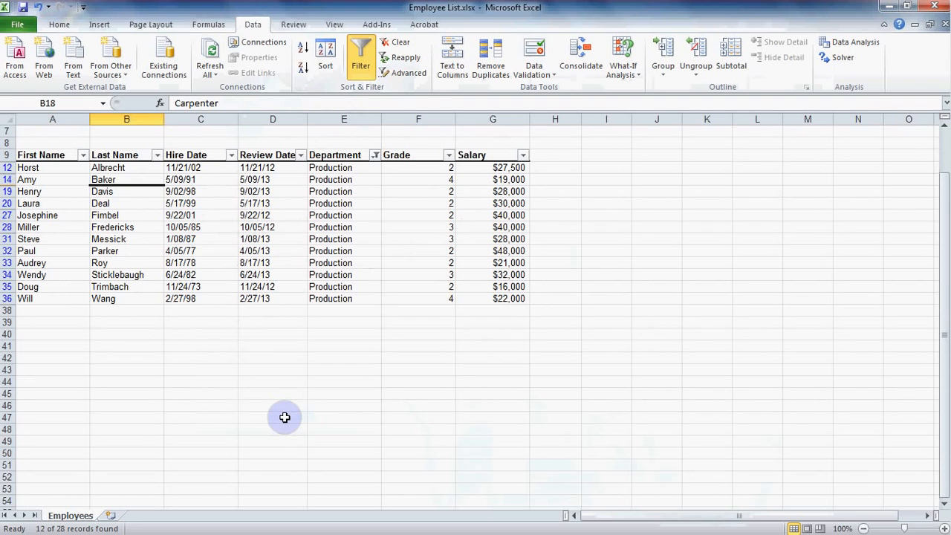
mouse_move(329, 335)
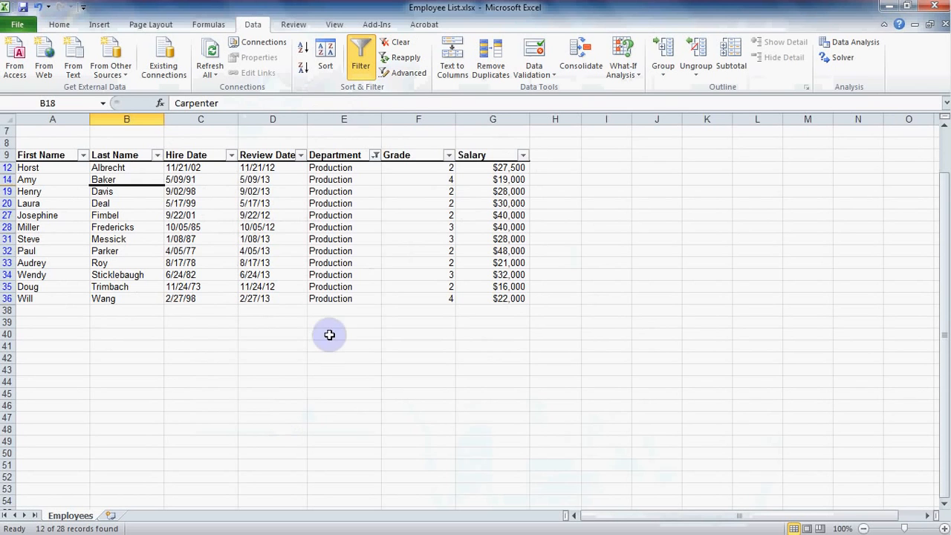
mouse_move(453, 168)
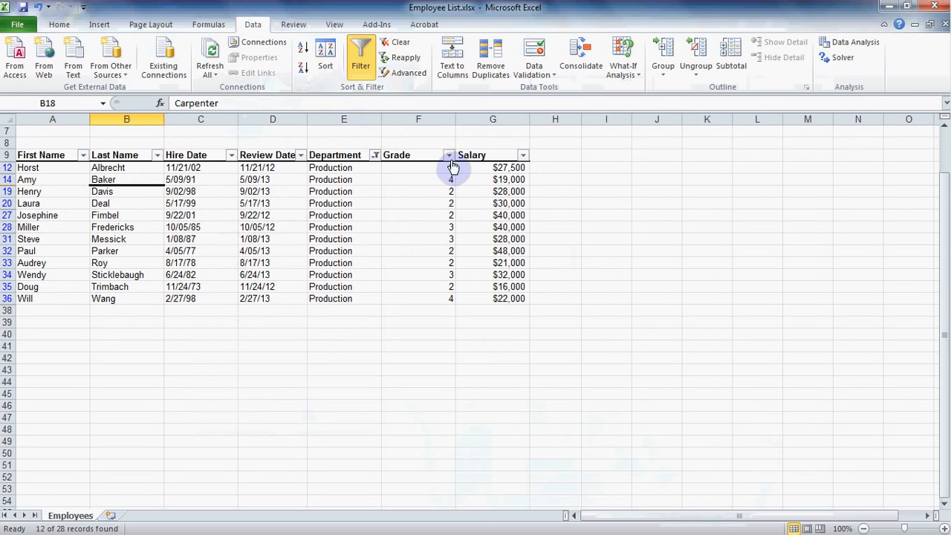
- Add a Grade filter keeping only grade 2, leaving 7 Production employees
left_click(449, 156)
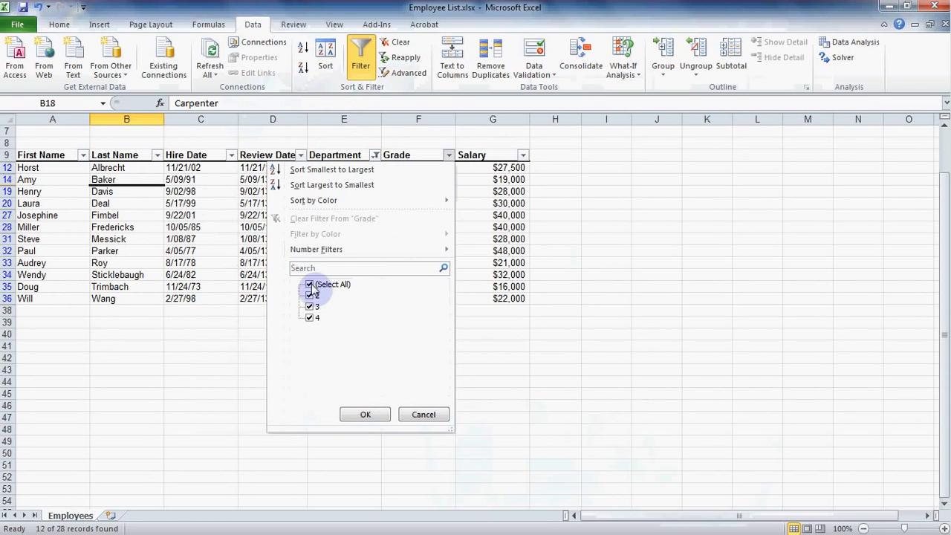
left_click(309, 284)
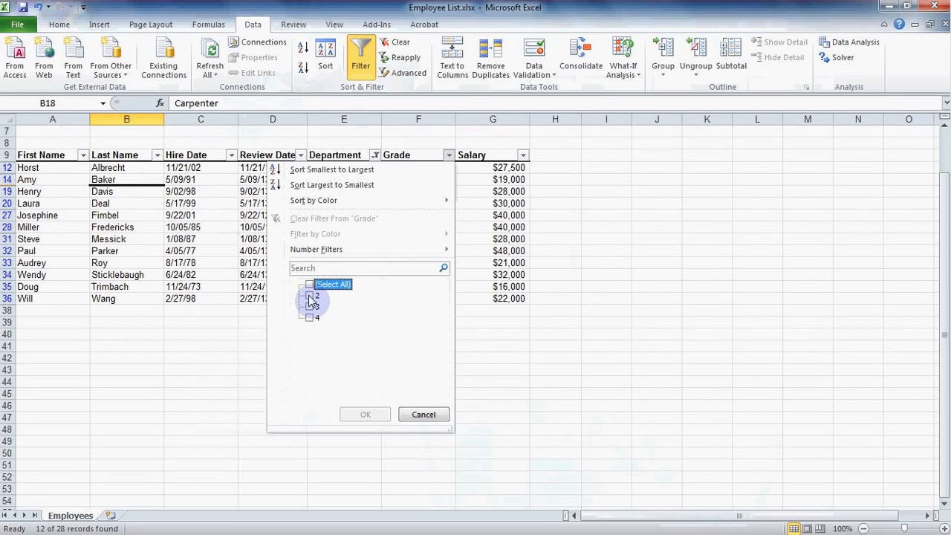
left_click(309, 296)
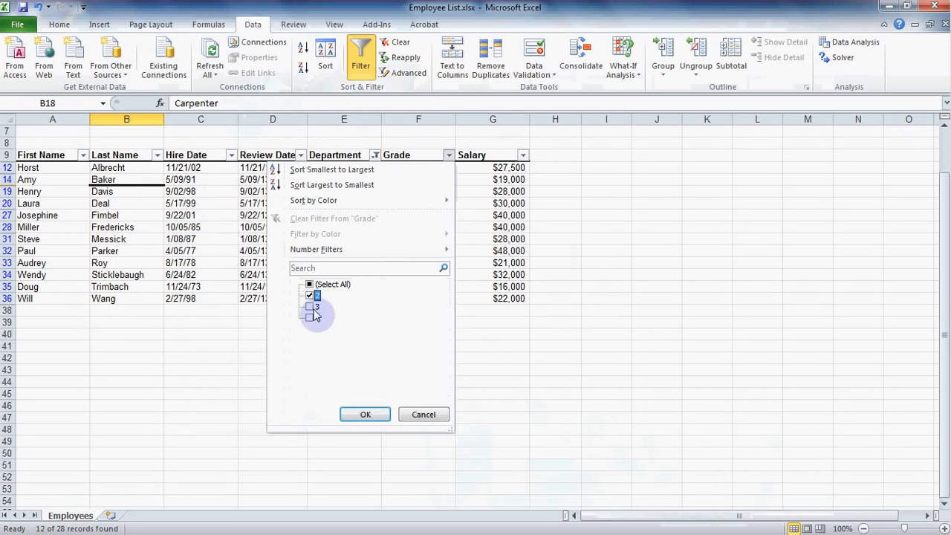
left_click(365, 414)
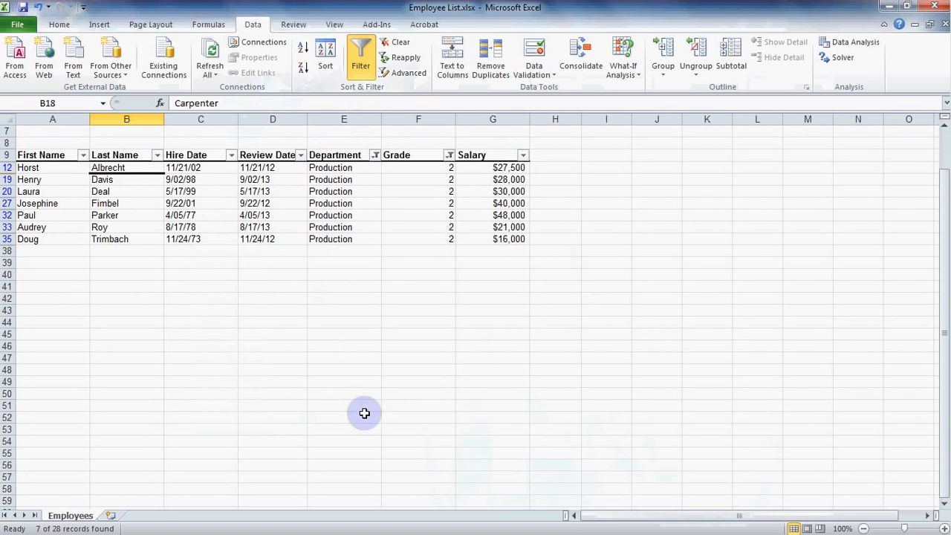
mouse_move(363, 413)
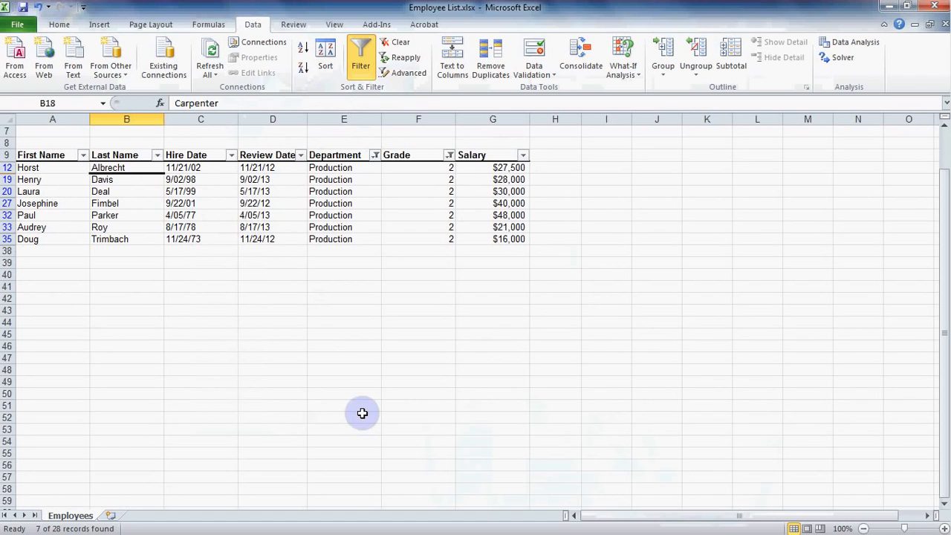
mouse_move(361, 412)
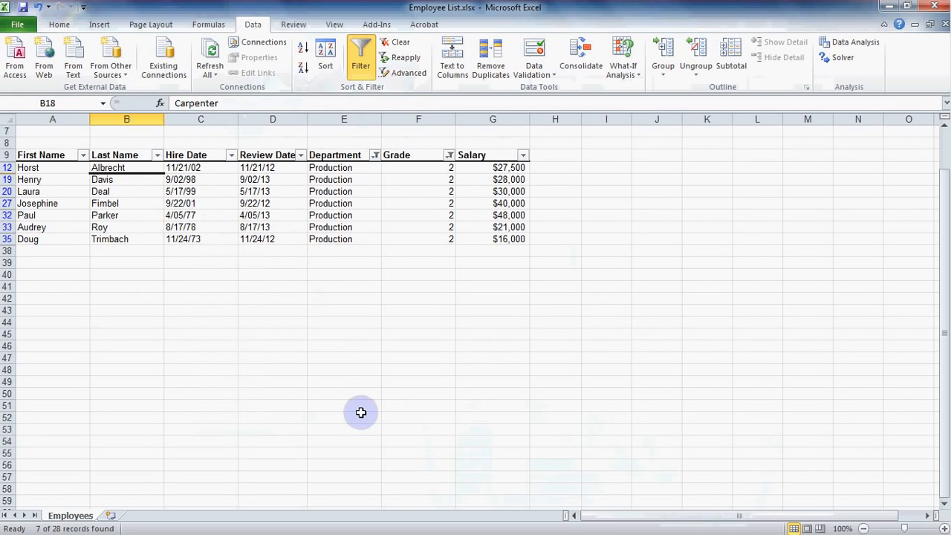
mouse_move(338, 402)
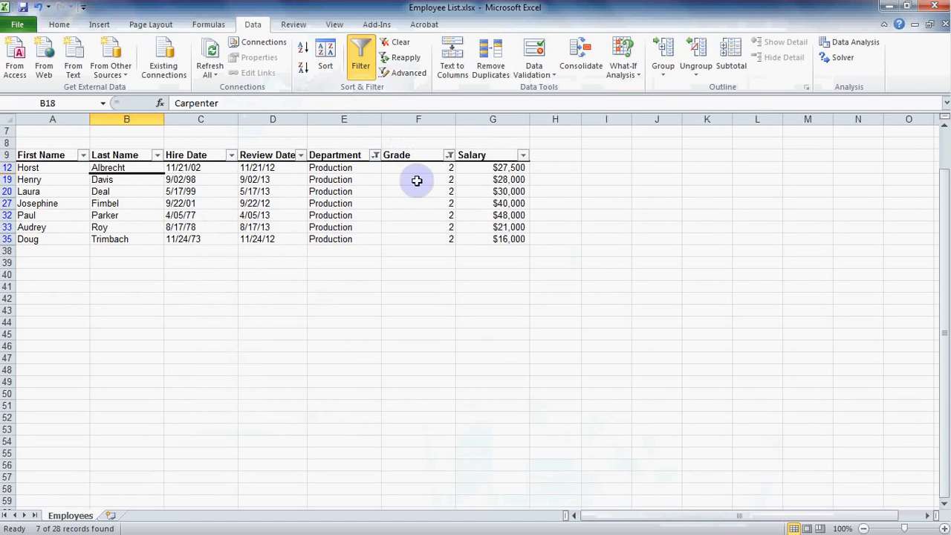
mouse_move(399, 244)
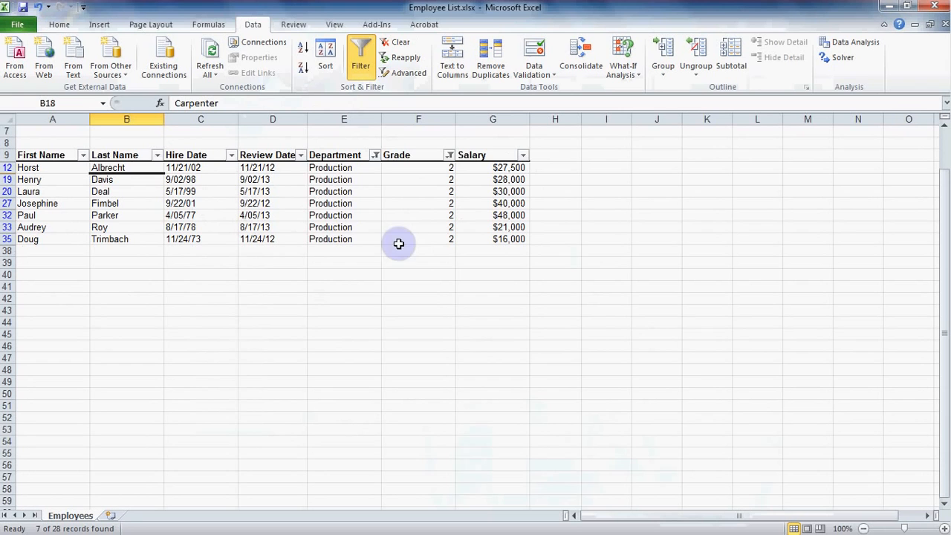
mouse_move(317, 244)
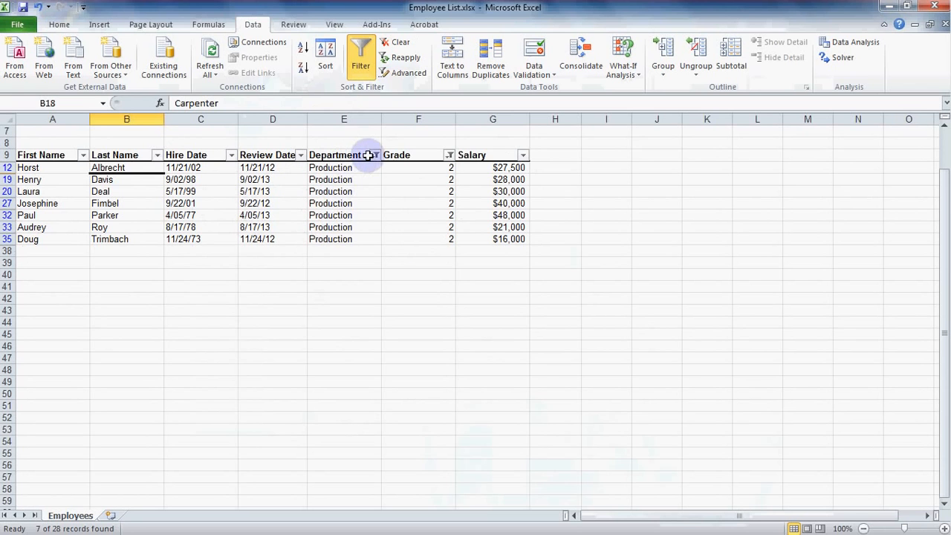
- Clear the Department filter so all 16 grade-2 employees appear
left_click(376, 155)
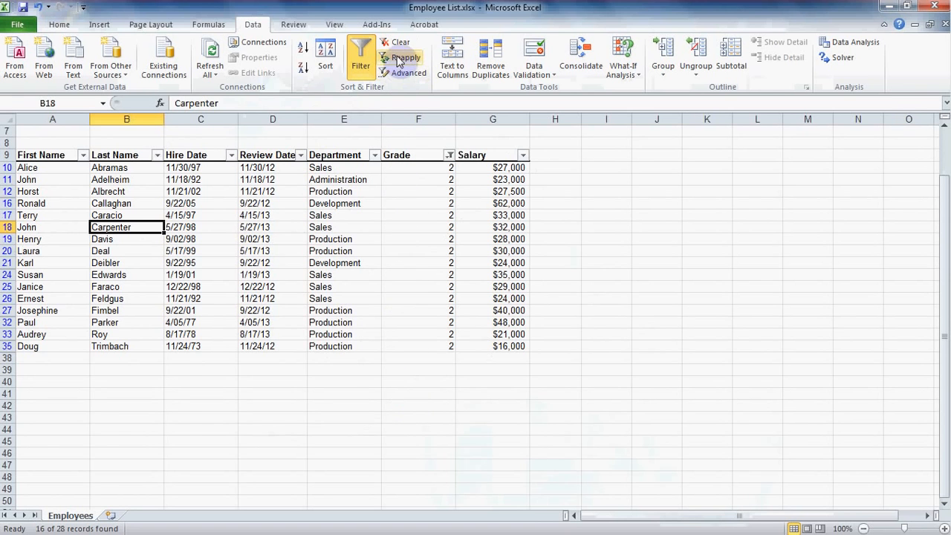
- Clear the remaining Grade filter to restore all 28 employee records
left_click(399, 42)
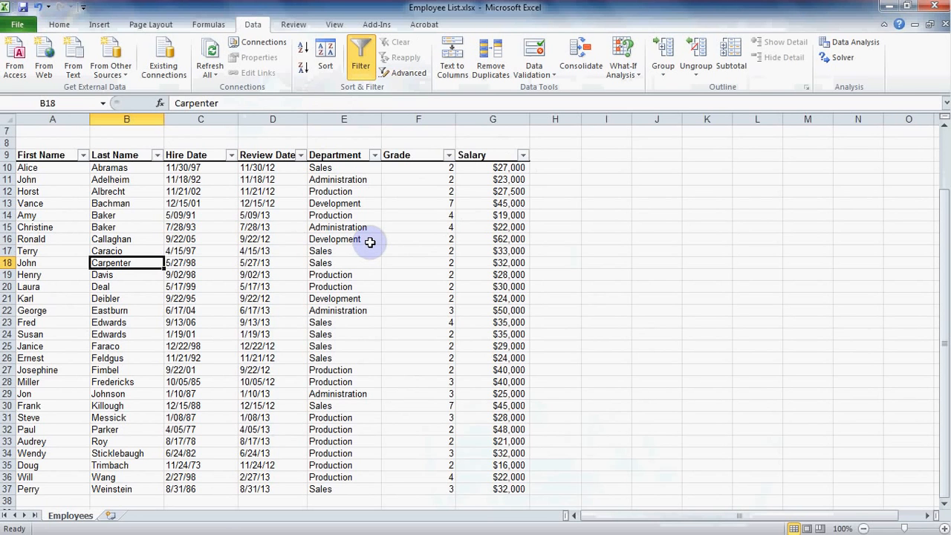
mouse_move(283, 237)
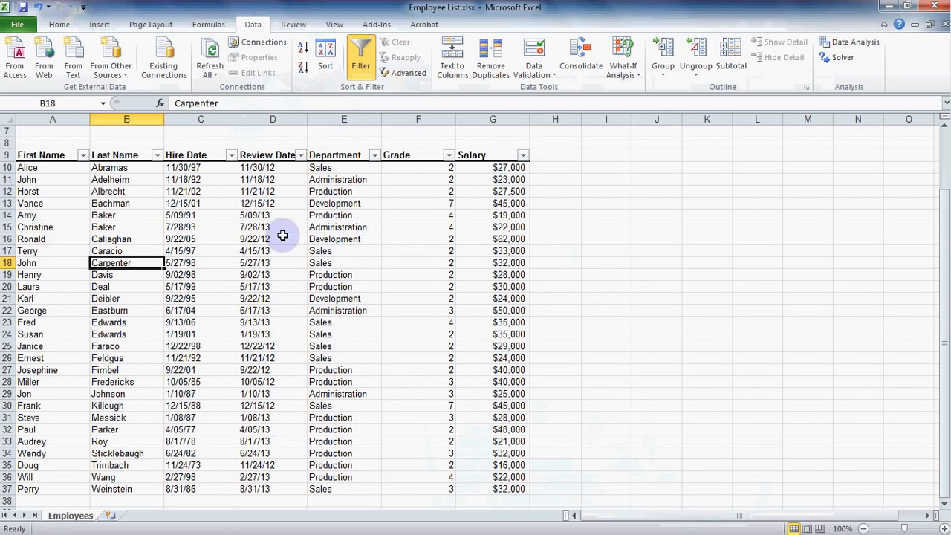
mouse_move(67, 301)
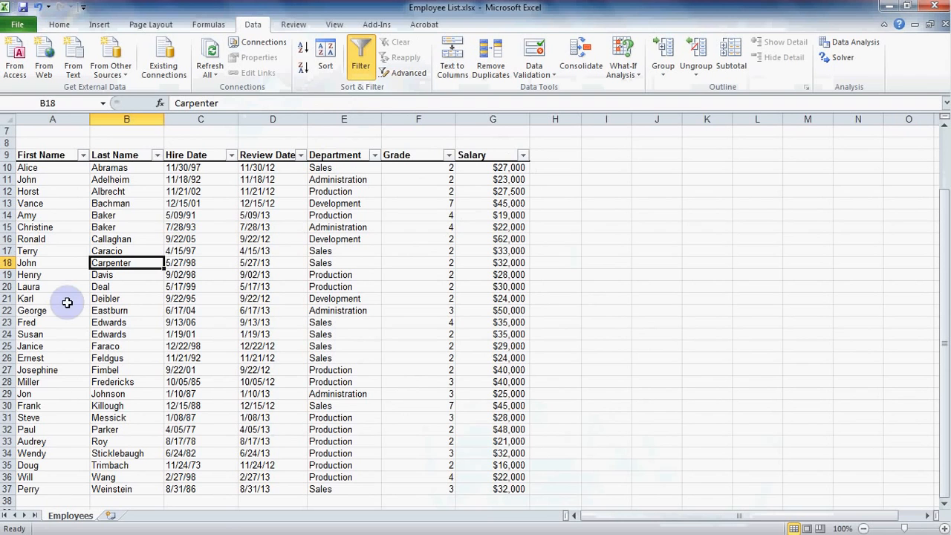
mouse_move(67, 339)
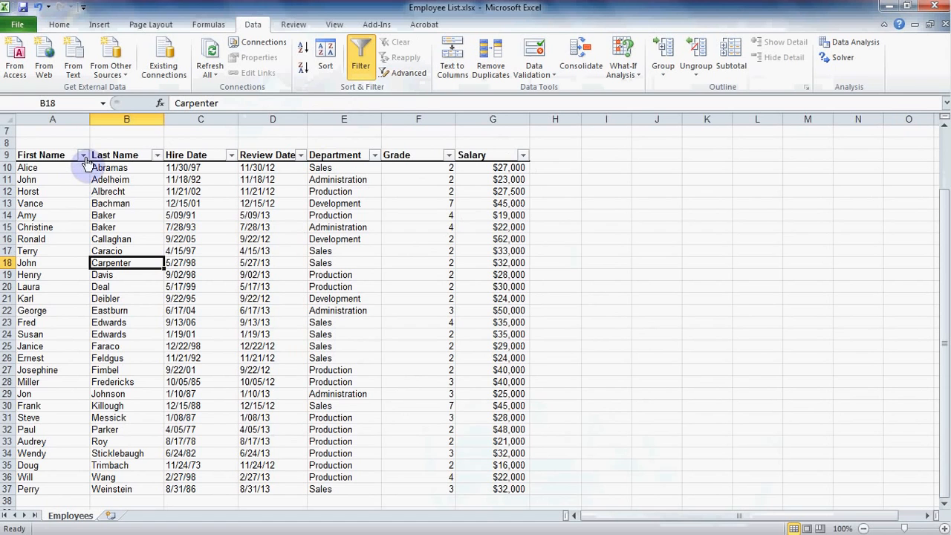
- Search First Name for 'j', showing John, John, Janice, Josephine and Jon
left_click(83, 155)
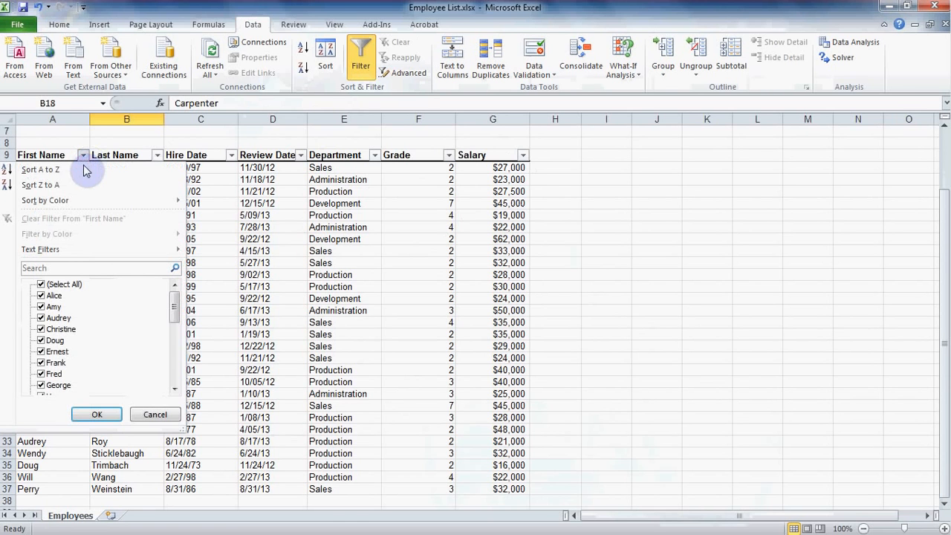
mouse_move(77, 267)
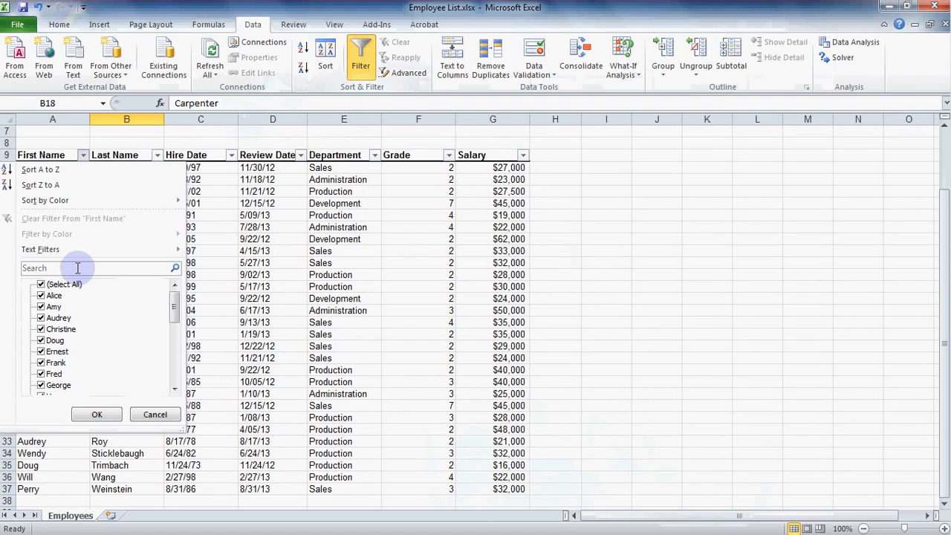
left_click(97, 267)
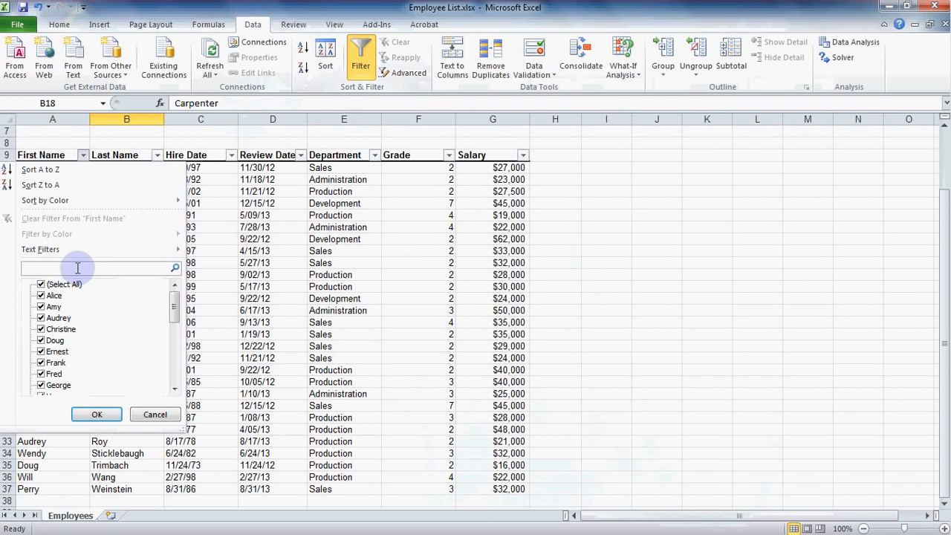
type("j")
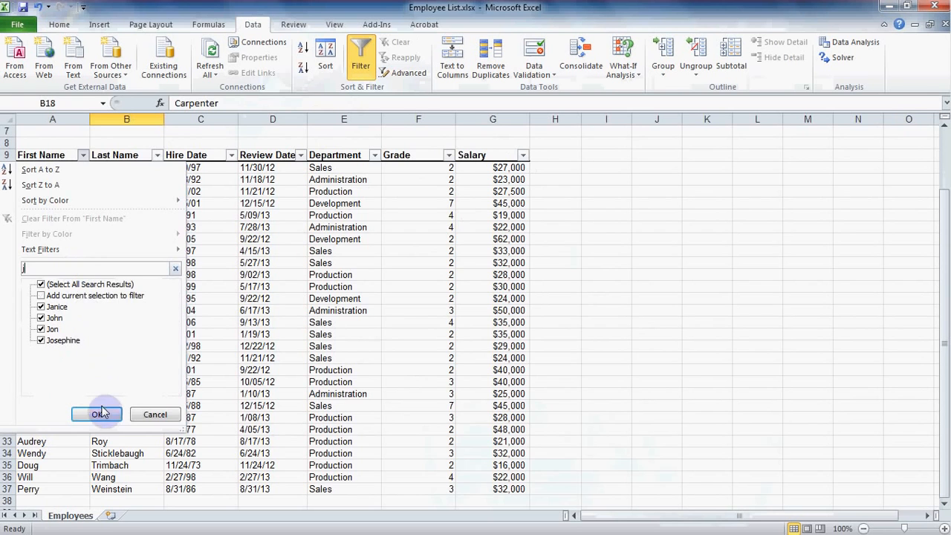
left_click(96, 414)
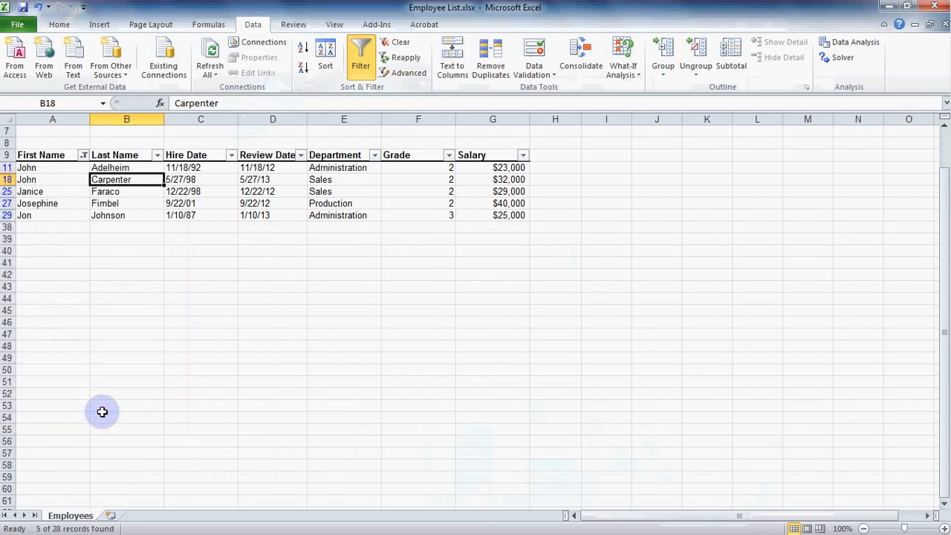
mouse_move(53, 214)
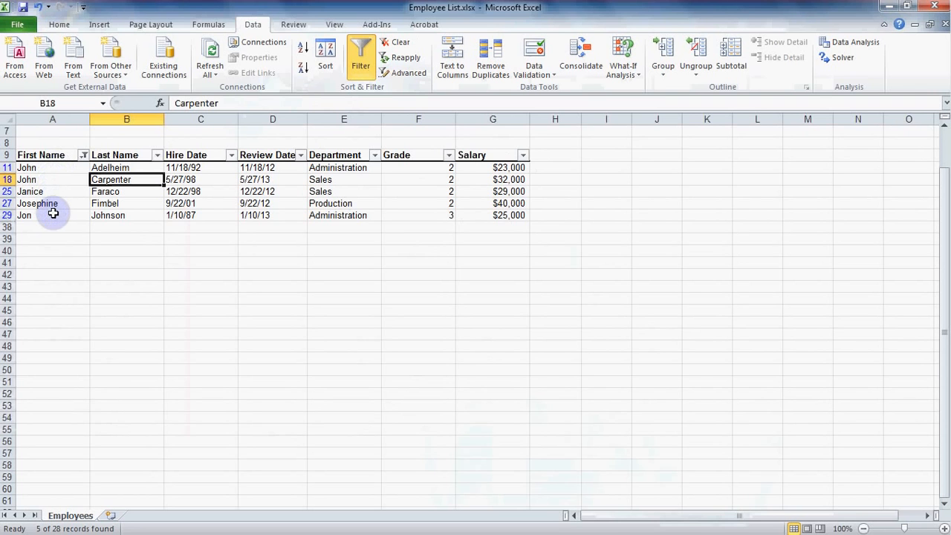
mouse_move(52, 227)
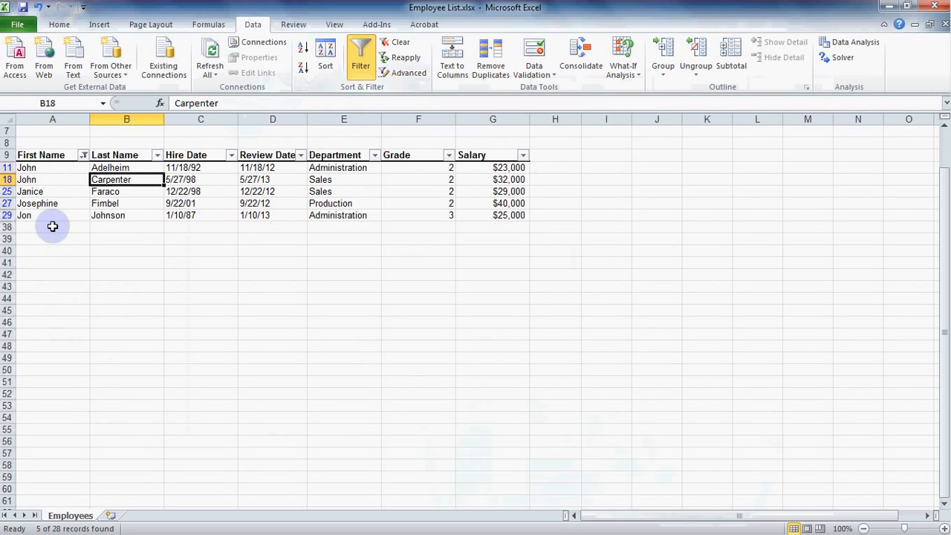
mouse_move(98, 266)
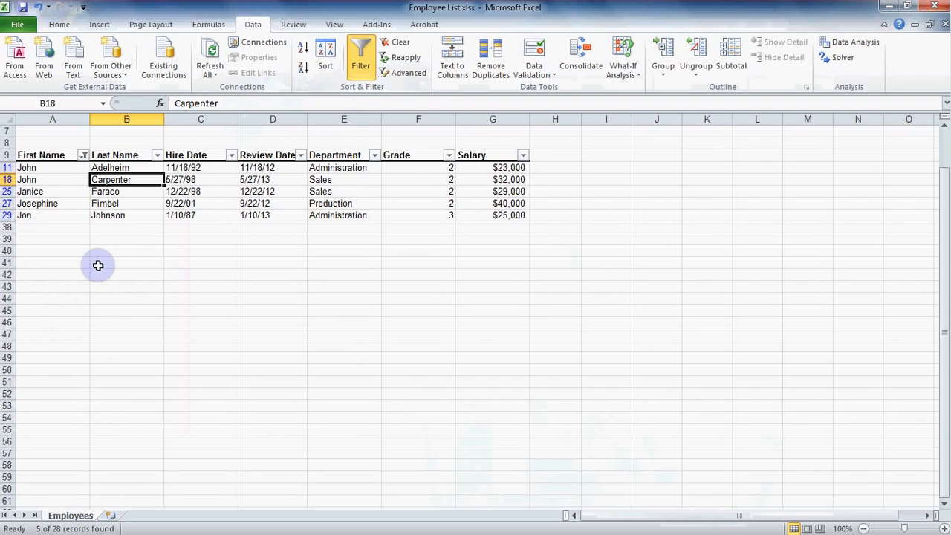